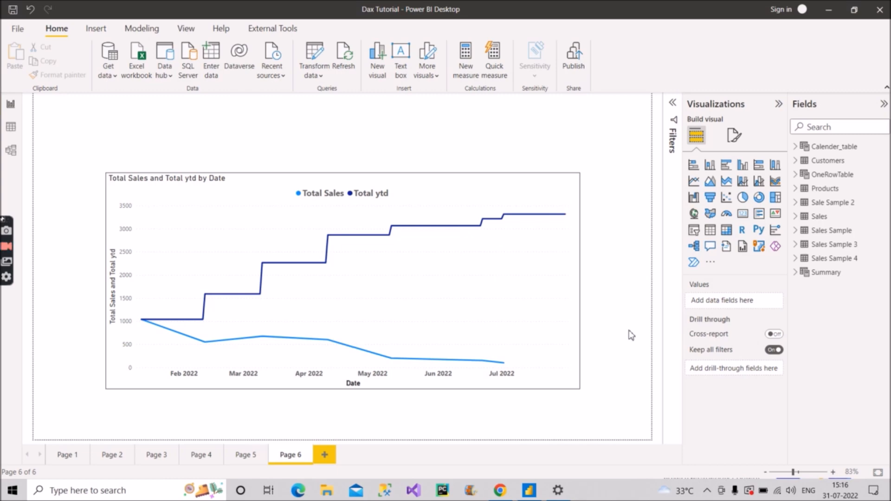
{"action": "mouse_move", "coordinate": [625, 328]}
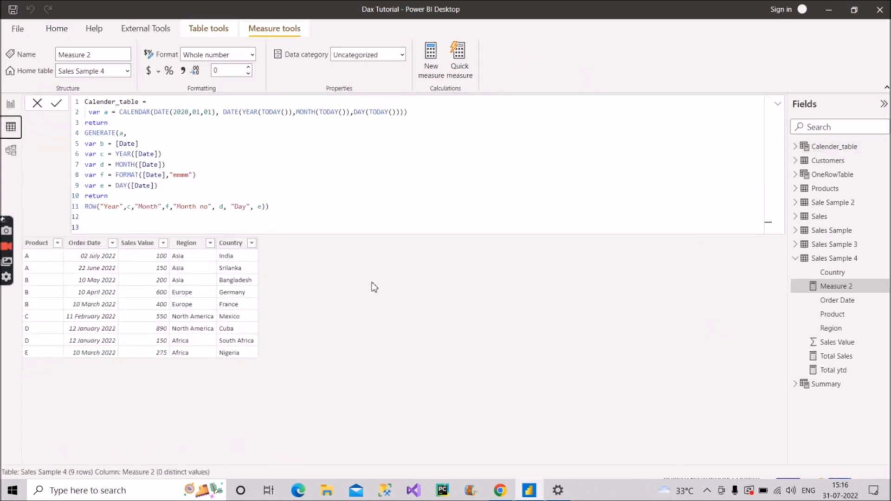
{"action": "mouse_move", "coordinate": [821, 160]}
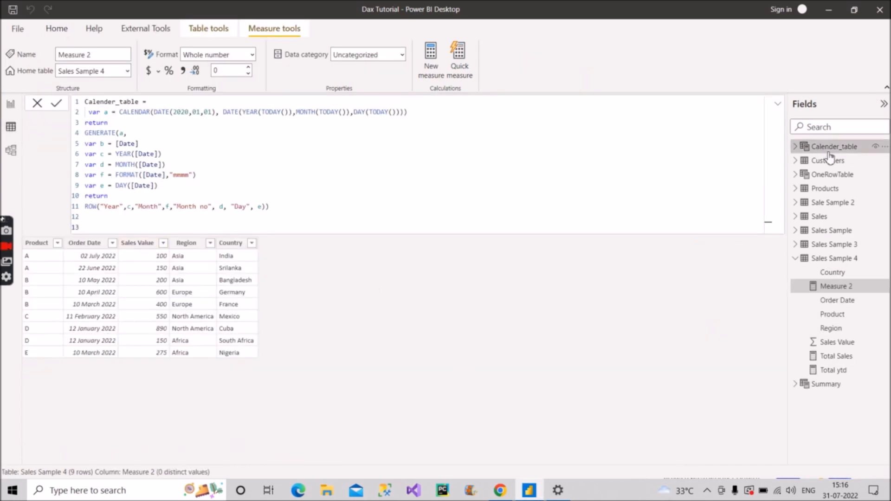
- Preview the 943-row Calender_table, then return to Sales Sample 4's nine rows
{"action": "left_click", "coordinate": [829, 147]}
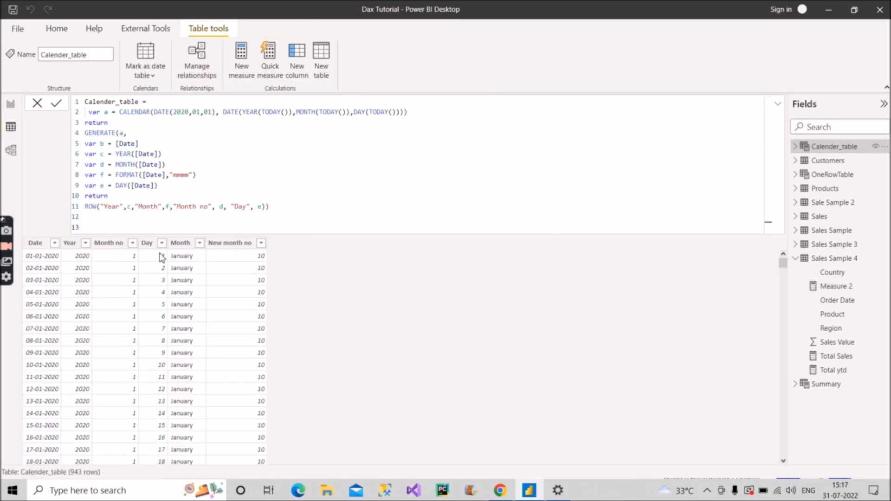
{"action": "mouse_move", "coordinate": [421, 304]}
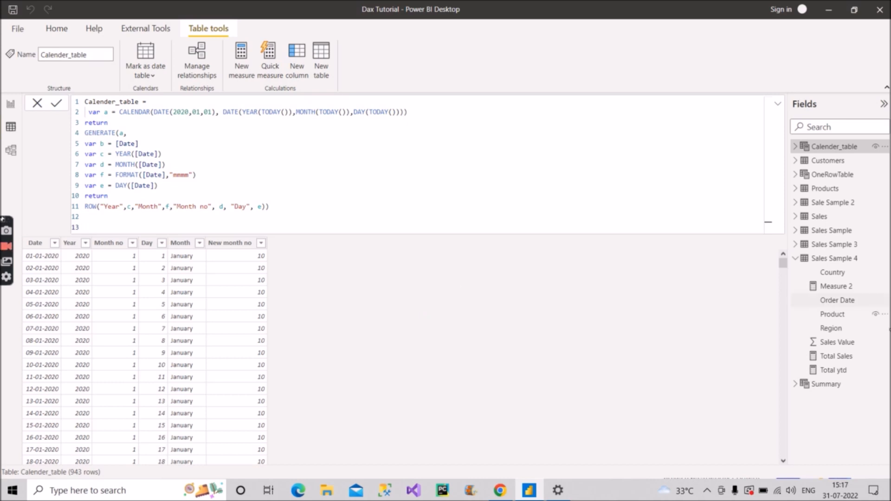
{"action": "left_click", "coordinate": [833, 258]}
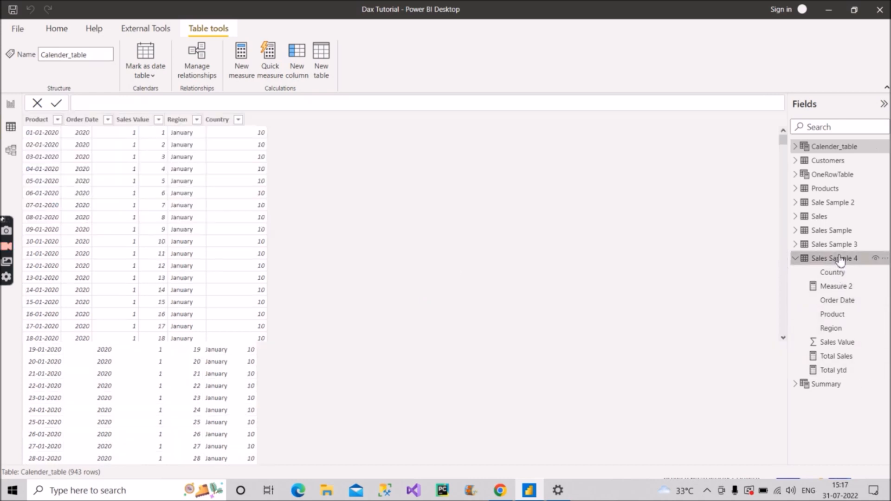
{"action": "left_click", "coordinate": [833, 259]}
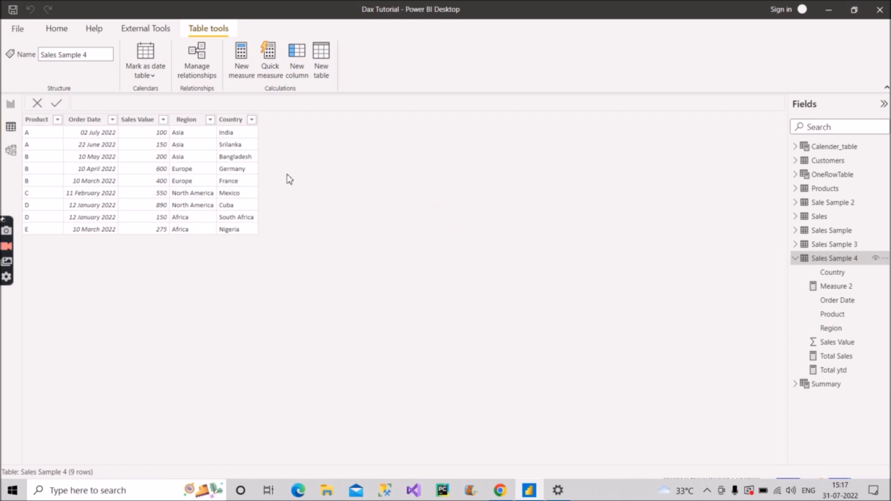
{"action": "mouse_move", "coordinate": [166, 135]}
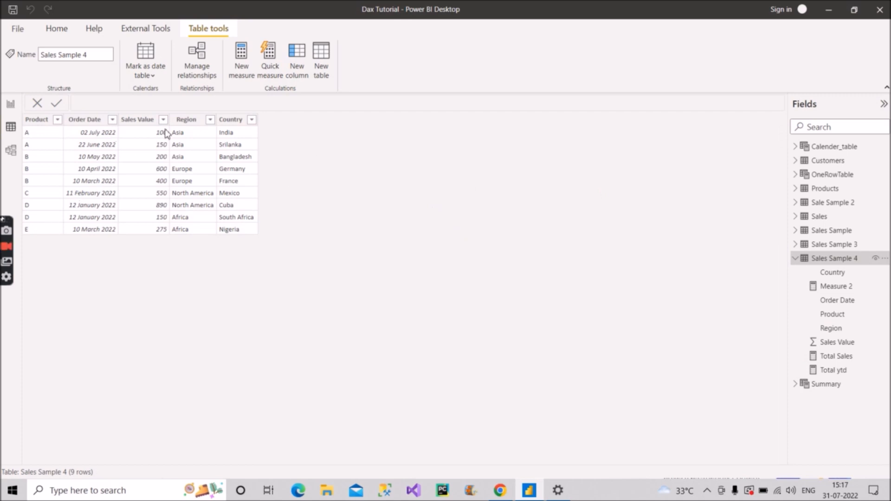
{"action": "mouse_move", "coordinate": [236, 171]}
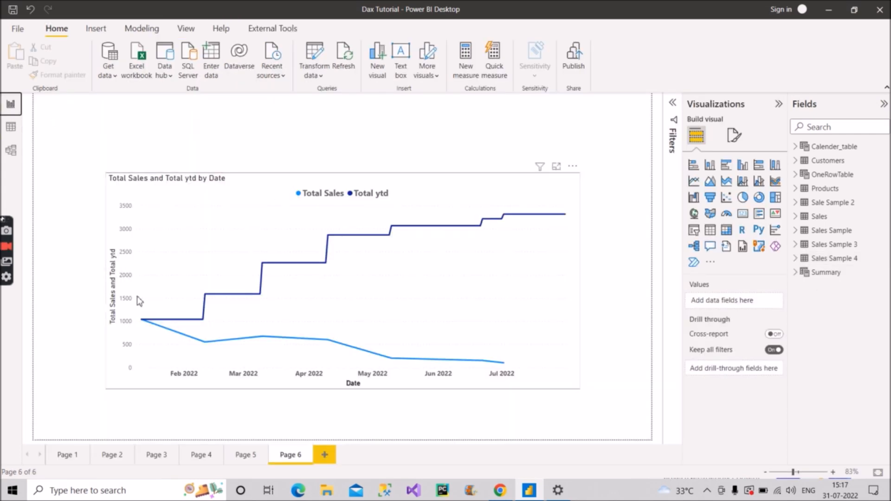
{"action": "mouse_move", "coordinate": [96, 342]}
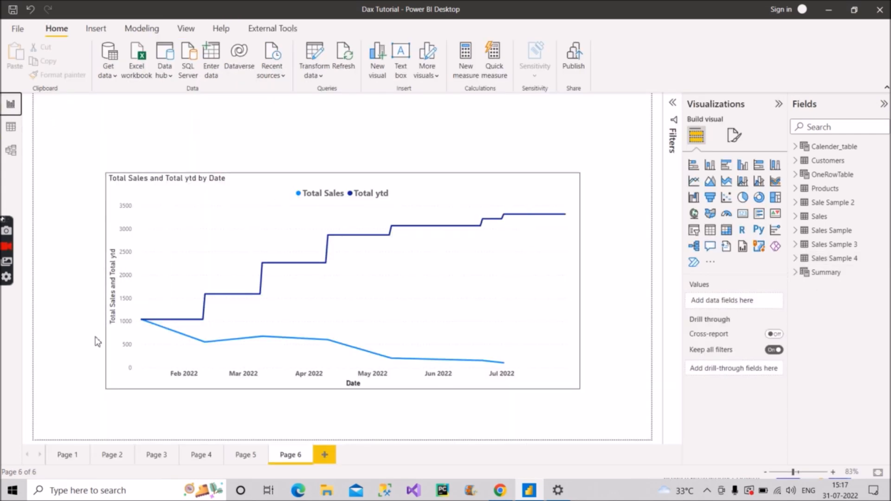
{"action": "mouse_move", "coordinate": [443, 407]}
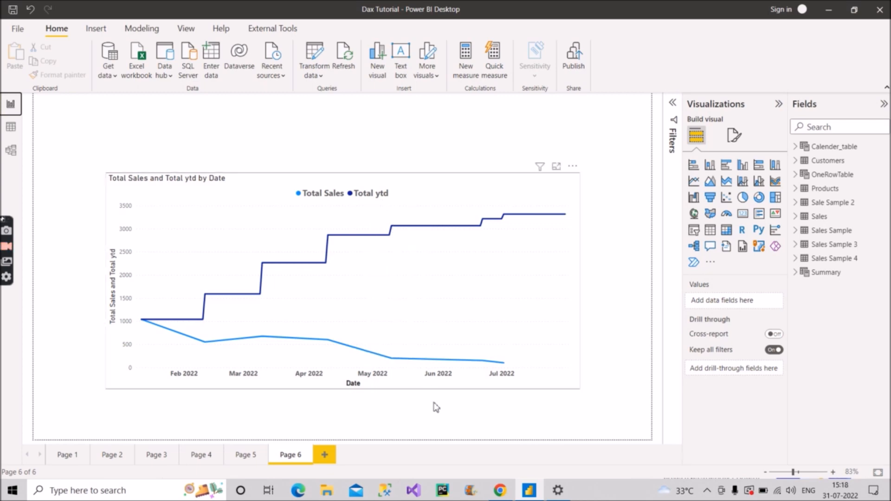
{"action": "mouse_move", "coordinate": [433, 367]}
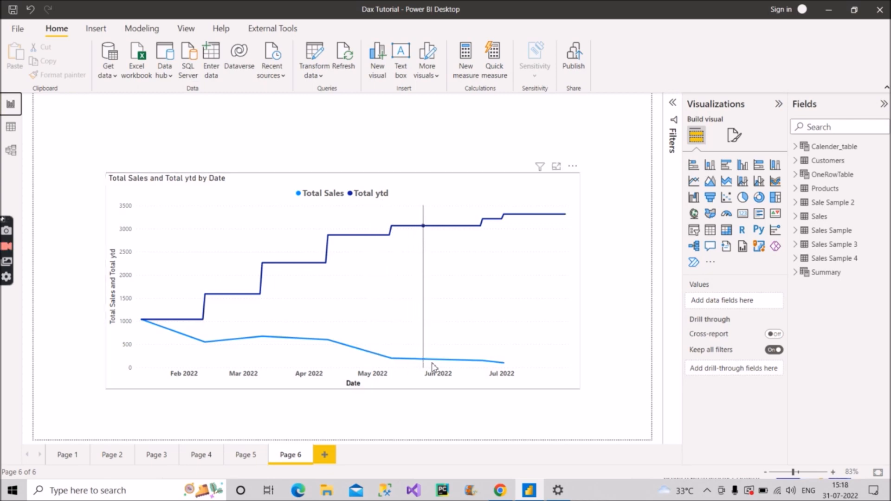
{"action": "mouse_move", "coordinate": [505, 369]}
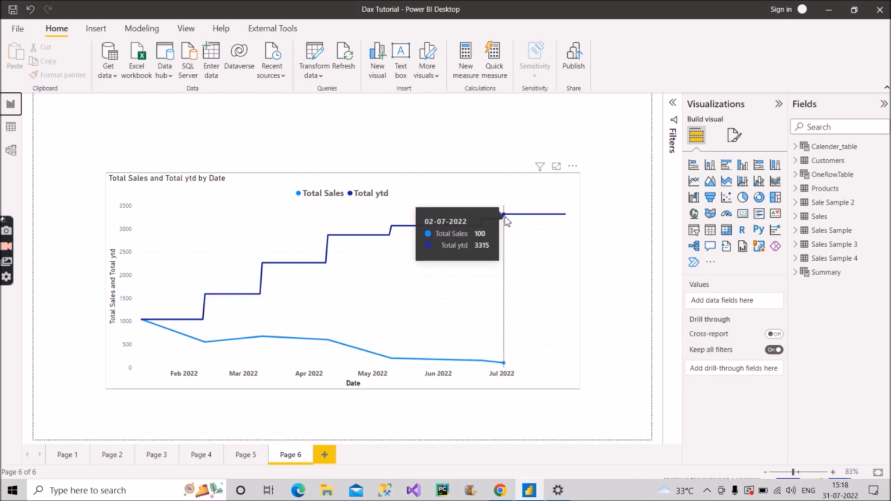
{"action": "mouse_move", "coordinate": [511, 223]}
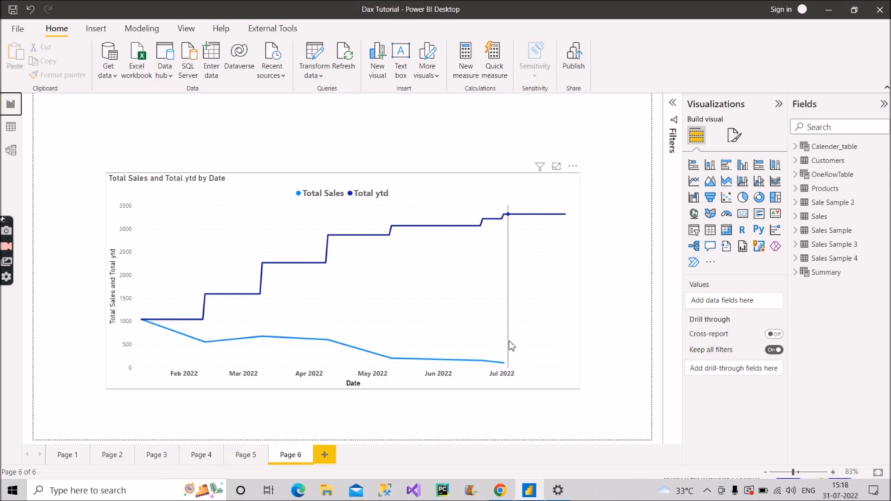
{"action": "mouse_move", "coordinate": [504, 364]}
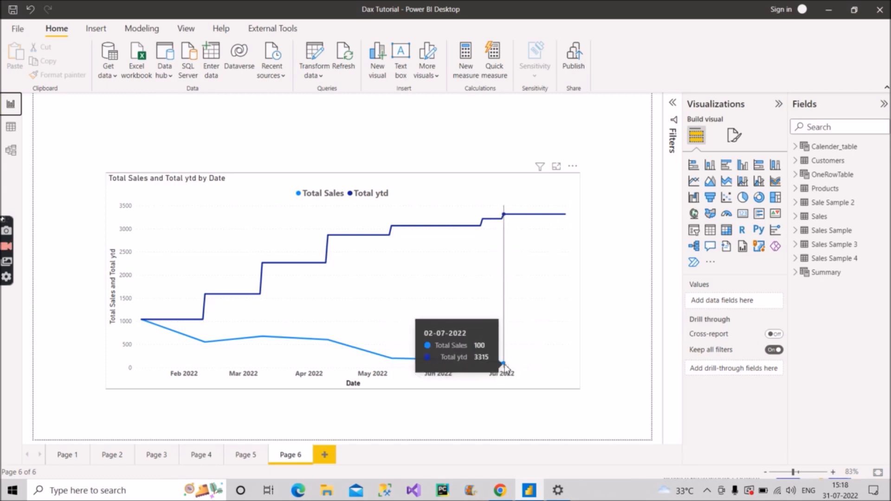
{"action": "mouse_move", "coordinate": [507, 224]}
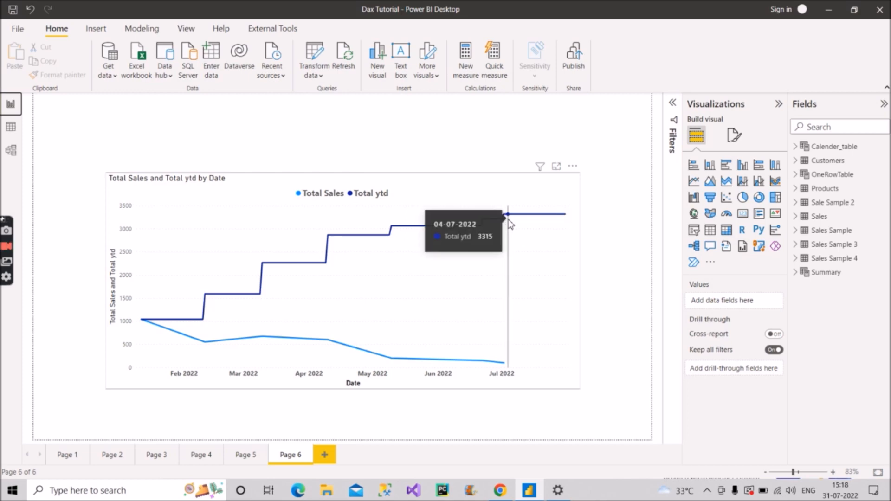
{"action": "mouse_move", "coordinate": [510, 225]}
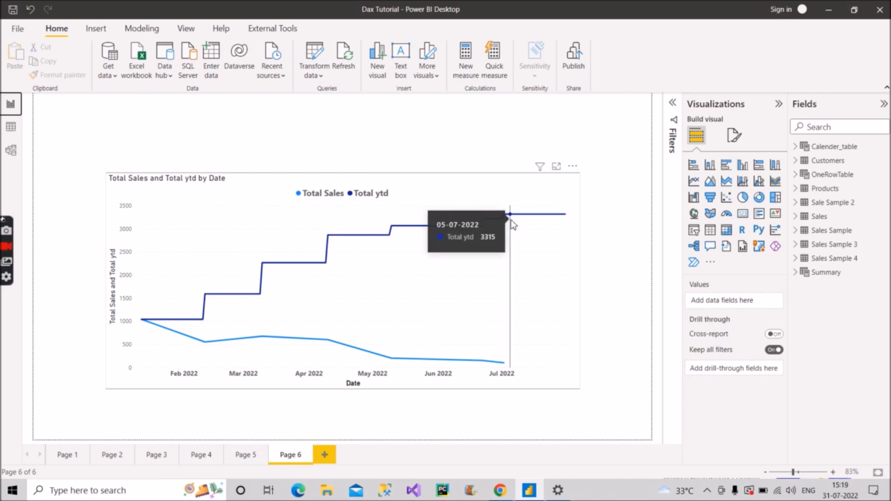
{"action": "mouse_move", "coordinate": [564, 232]}
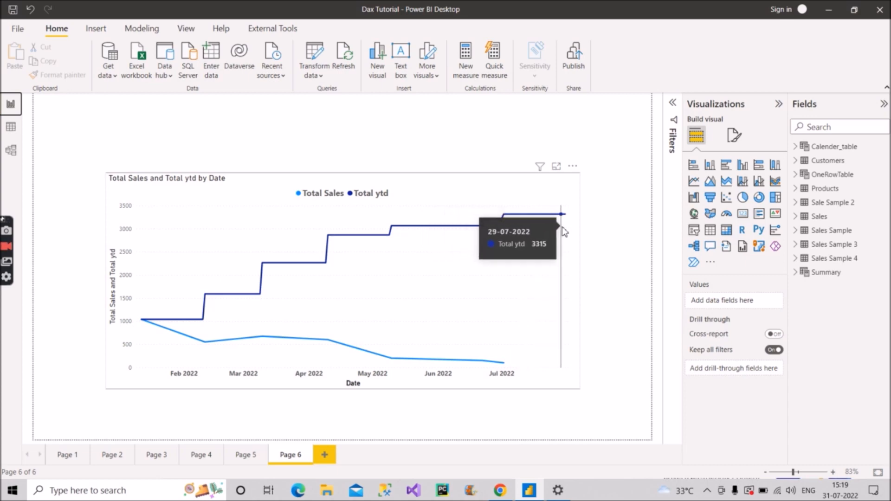
{"action": "mouse_move", "coordinate": [569, 232]}
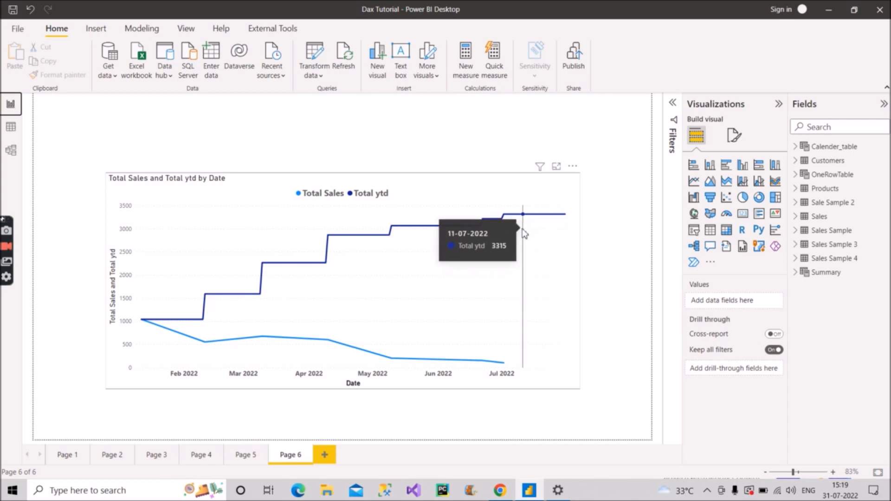
{"action": "mouse_move", "coordinate": [511, 232]}
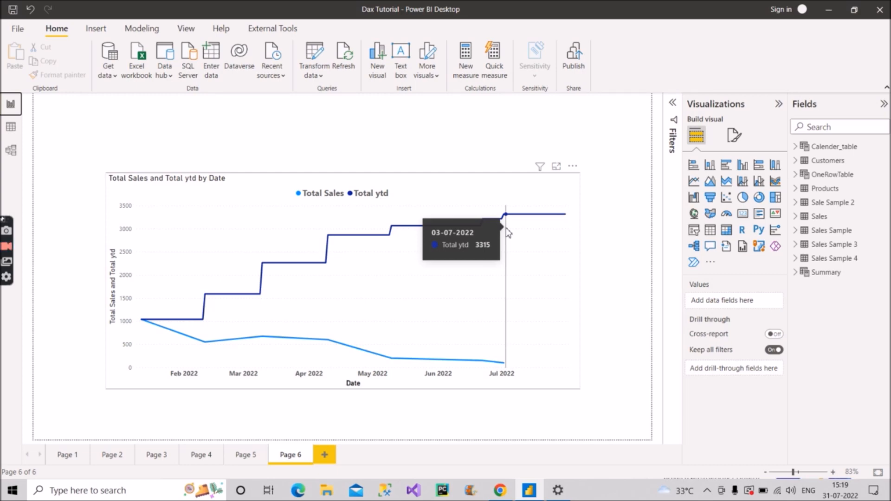
{"action": "mouse_move", "coordinate": [508, 232]}
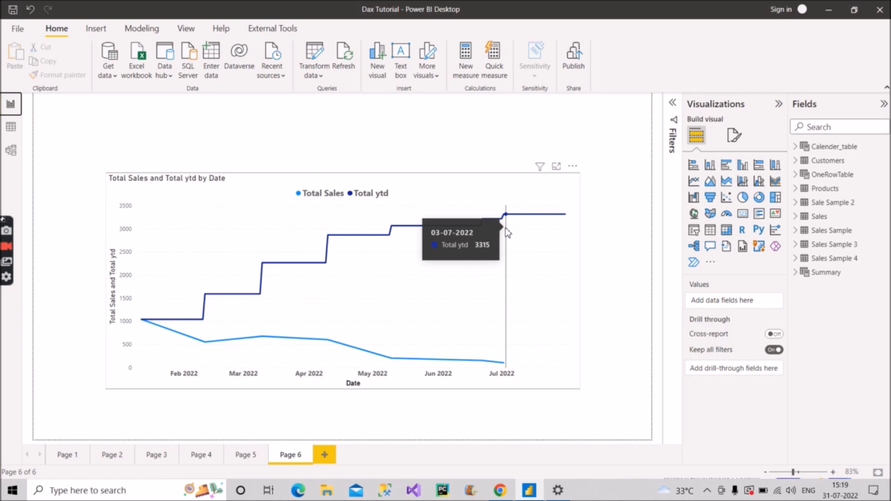
{"action": "mouse_move", "coordinate": [622, 329]}
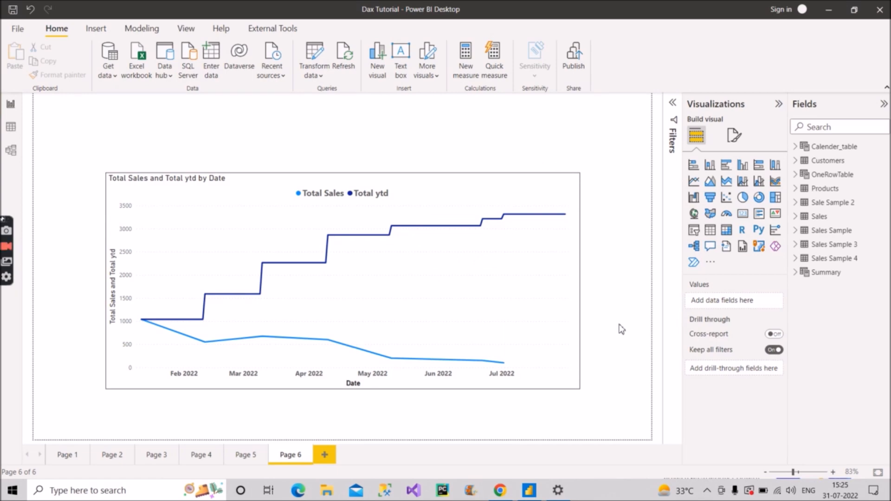
{"action": "mouse_move", "coordinate": [645, 289]}
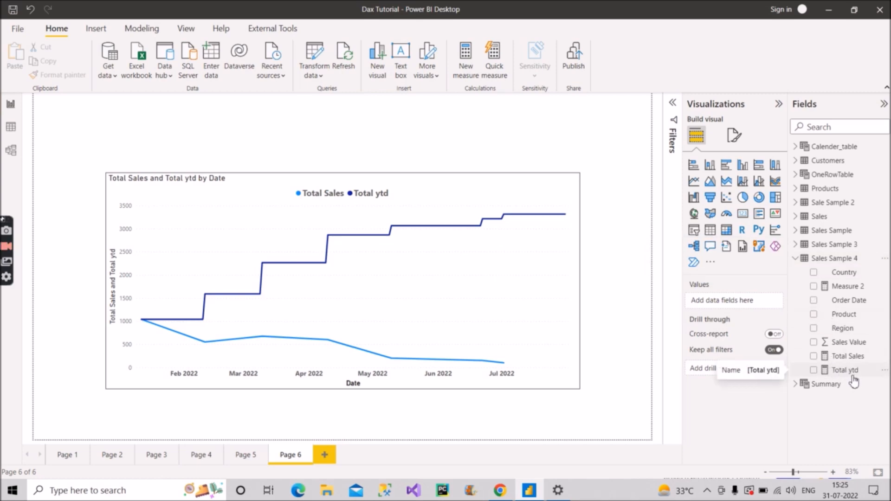
{"action": "mouse_move", "coordinate": [850, 360]}
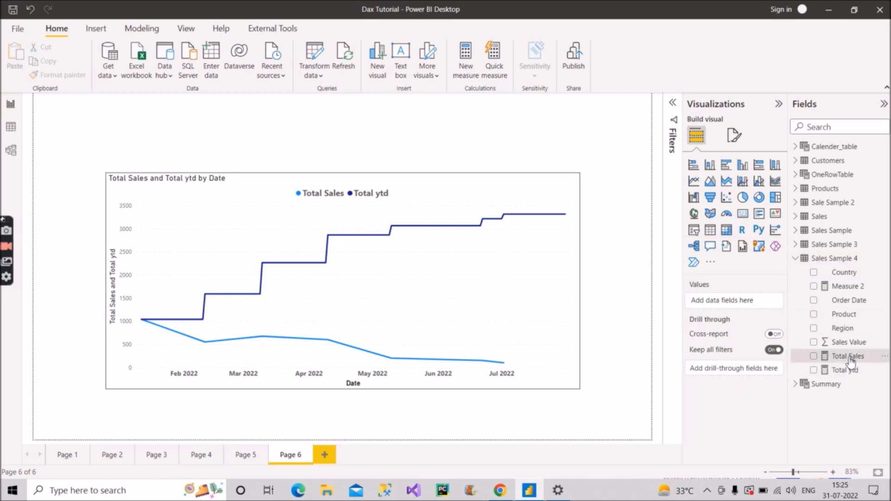
- Review the Total Sales SUM formula and Total ytd's TOTALYTD([Total Sales],Calender_table[Date])
{"action": "left_click", "coordinate": [844, 356]}
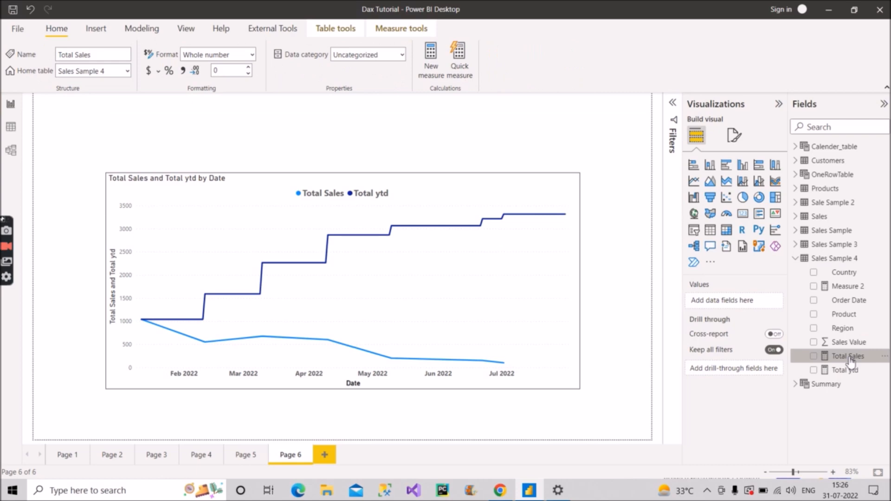
{"action": "left_click", "coordinate": [844, 357]}
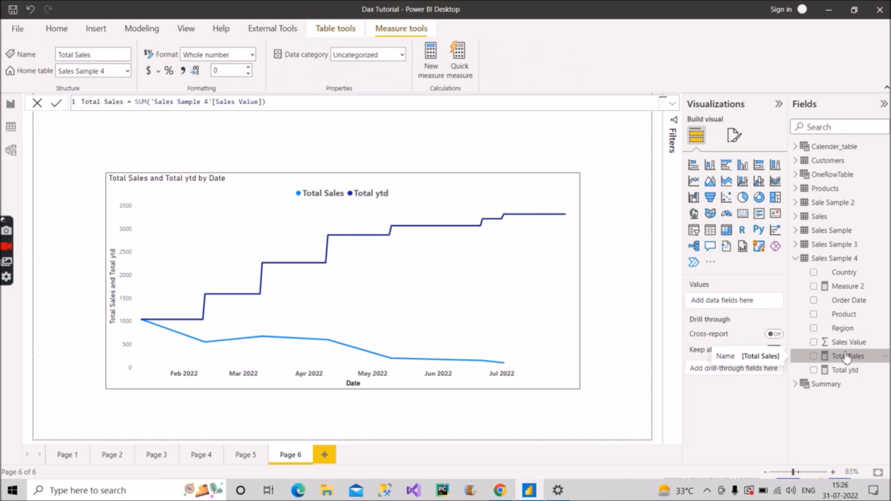
{"action": "left_click", "coordinate": [842, 370]}
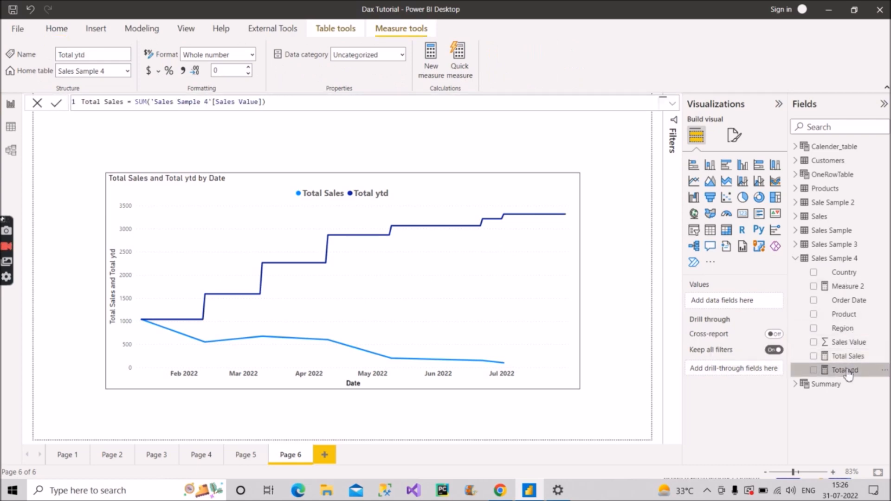
{"action": "left_click", "coordinate": [843, 370]}
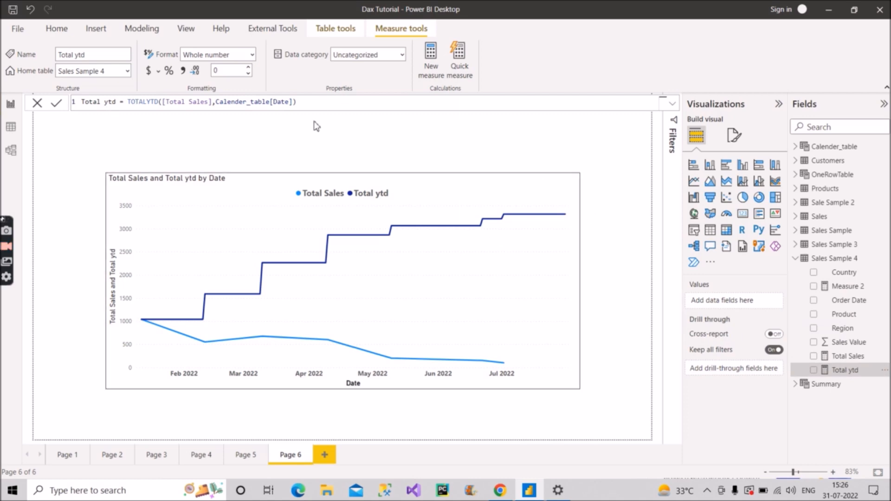
{"action": "left_click", "coordinate": [316, 101]}
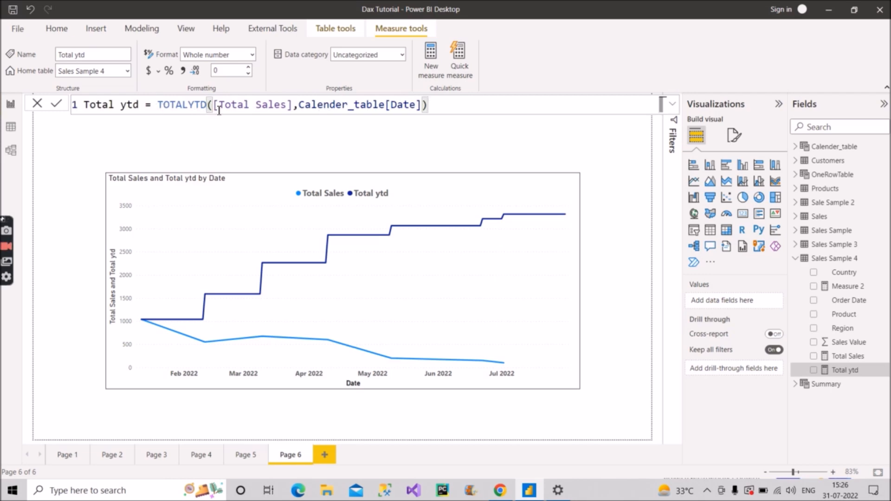
{"action": "mouse_move", "coordinate": [257, 125]}
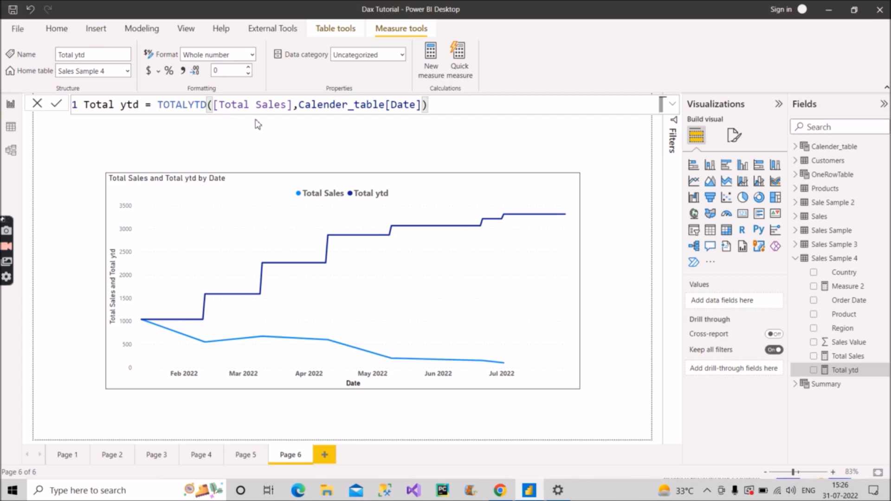
{"action": "mouse_move", "coordinate": [839, 349]}
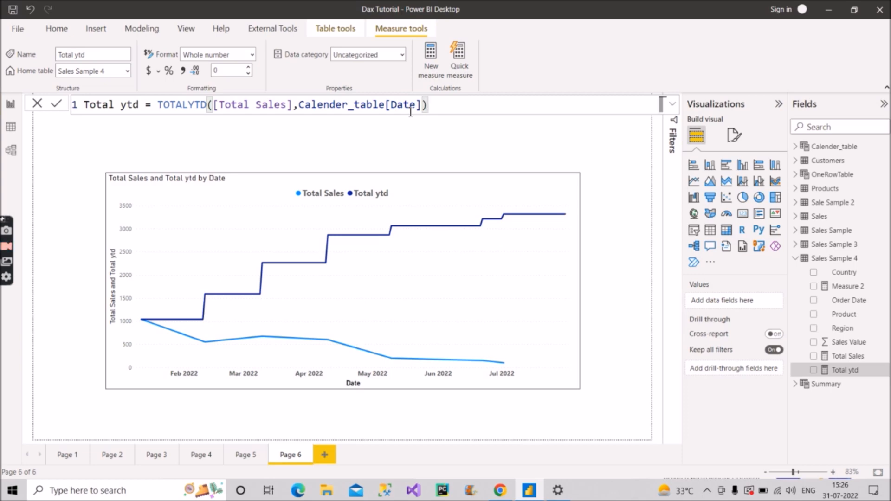
{"action": "mouse_move", "coordinate": [751, 292]}
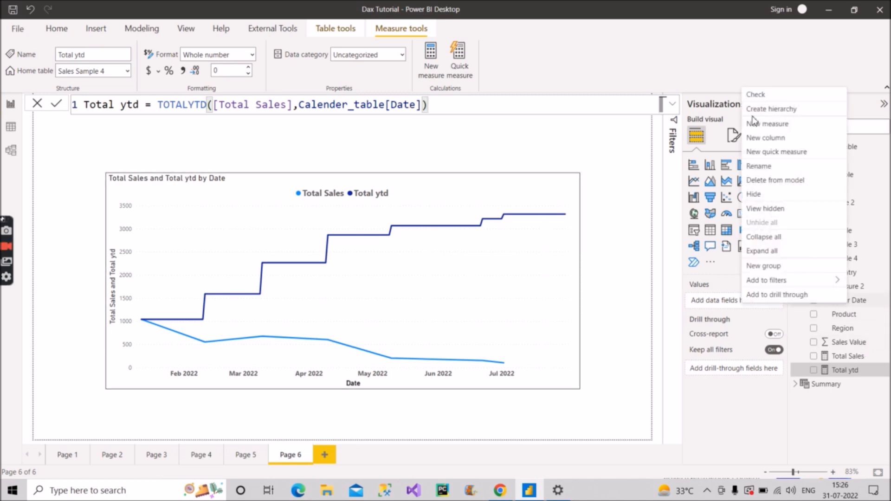
- Create a new measure in Sales Sample 4 named Total ytd restricted
{"action": "left_click", "coordinate": [438, 142]}
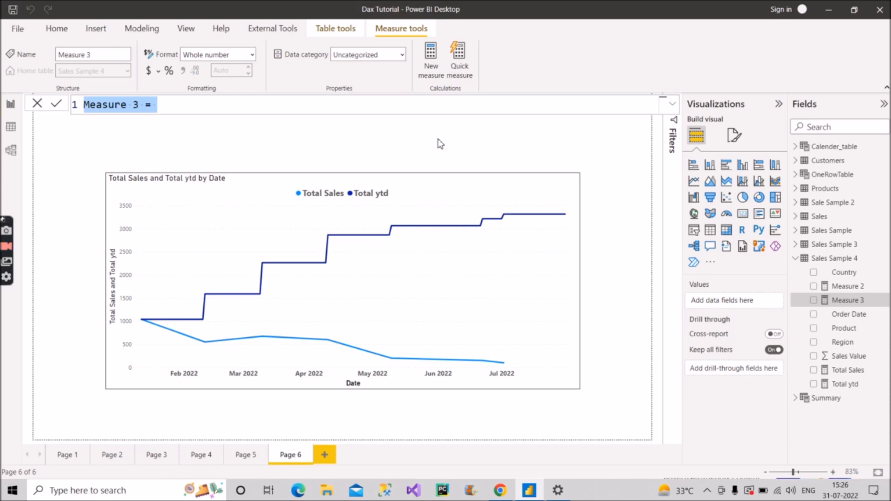
{"action": "type", "text": "Total ytd"}
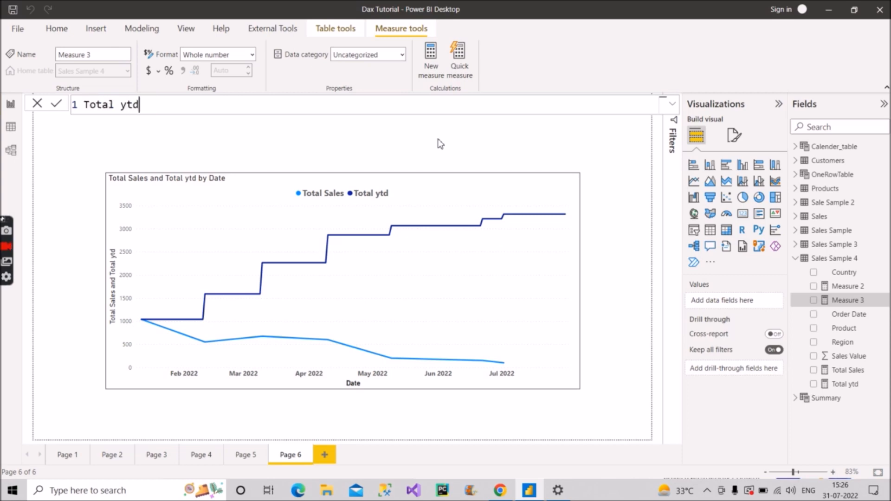
{"action": "type", "text": "restricted ="}
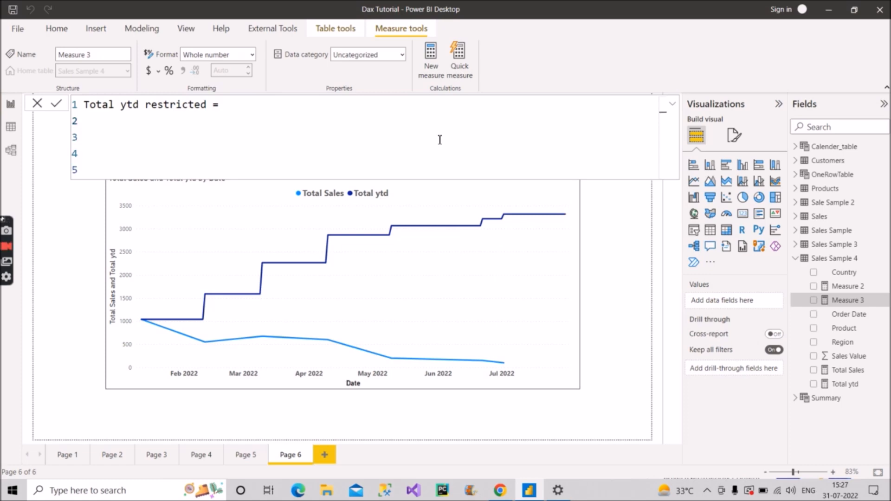
- Define var max_order_date = MAX('Sales Sample 4'[Order Date]) in the measure
{"action": "type", "text": "var"}
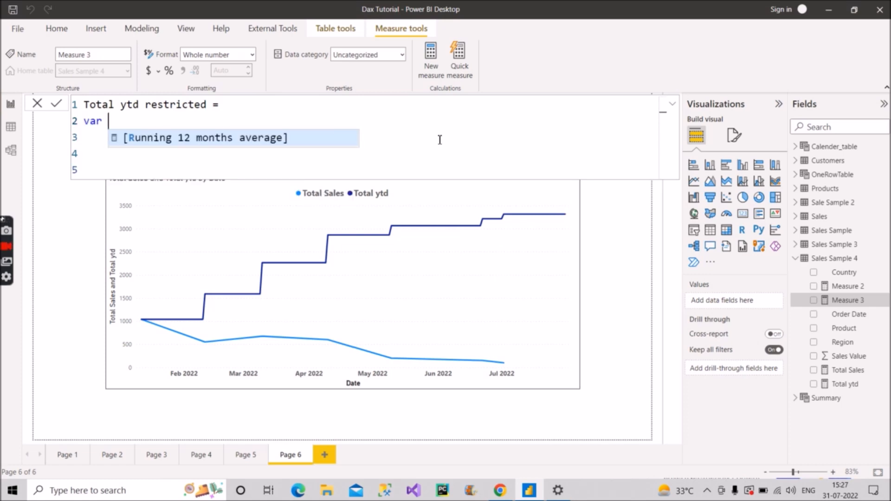
{"action": "type", "text": "ma"}
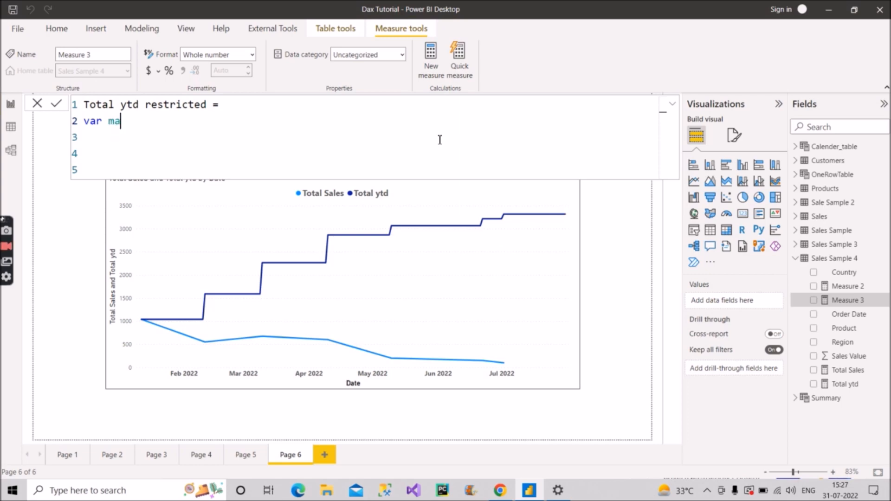
{"action": "type", "text": "x_"}
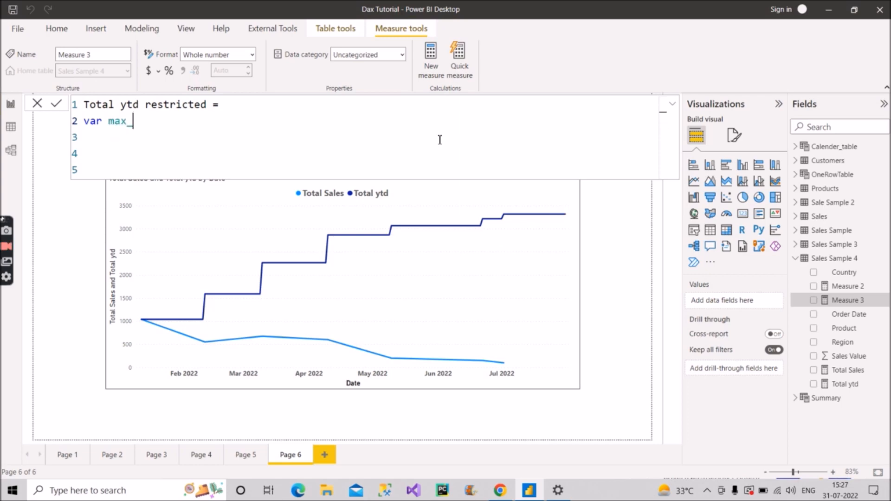
{"action": "type", "text": "order"}
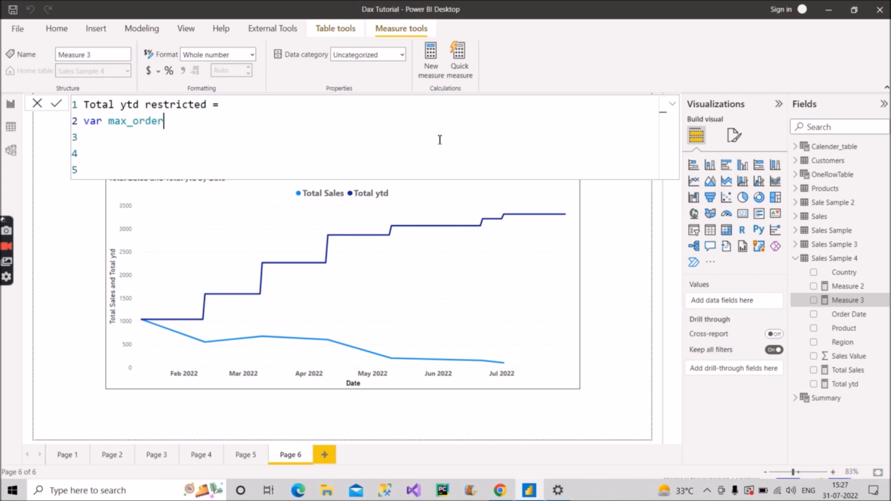
{"action": "type", "text": "_date"}
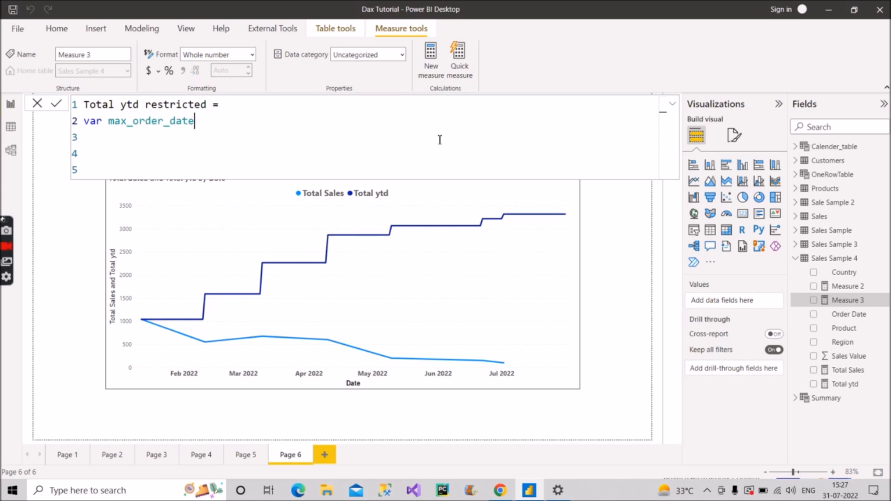
{"action": "type", "text": "="}
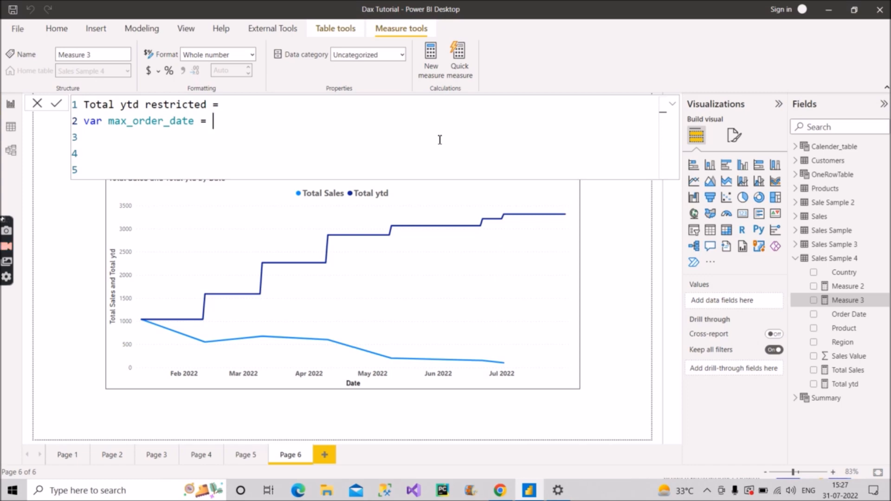
{"action": "type", "text": "MAX"}
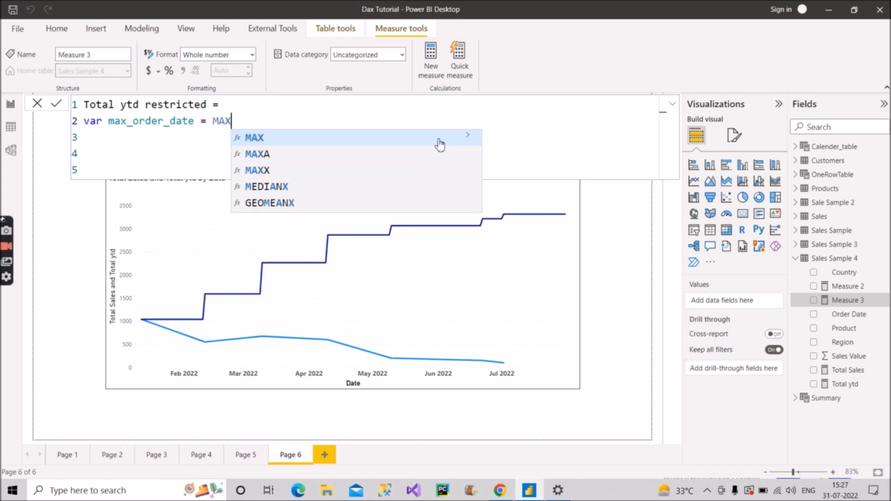
{"action": "type", "text": "("}
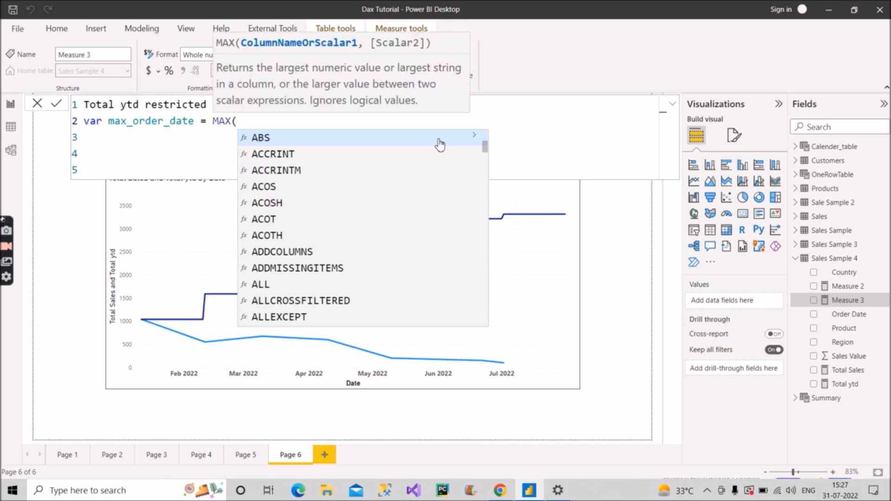
{"action": "type", "text": "order"}
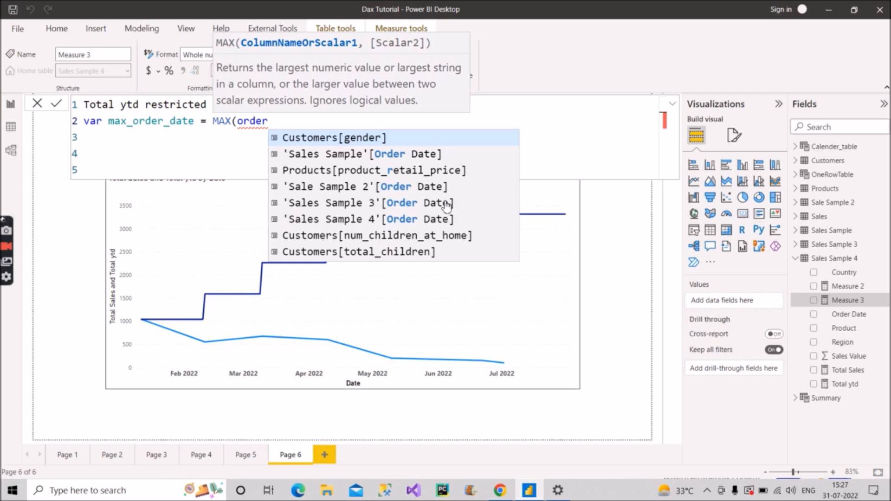
{"action": "left_click", "coordinate": [369, 220]}
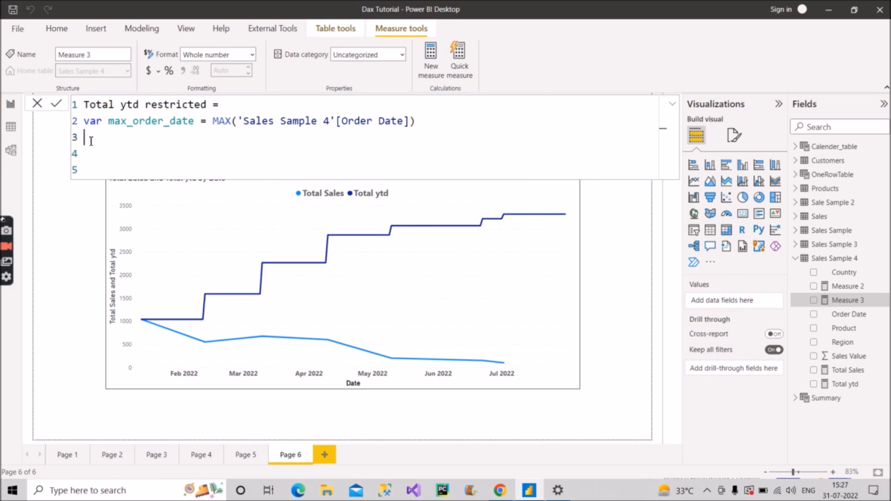
- Start a second variable: var total_ytd_restricted =
{"action": "type", "text": "var"}
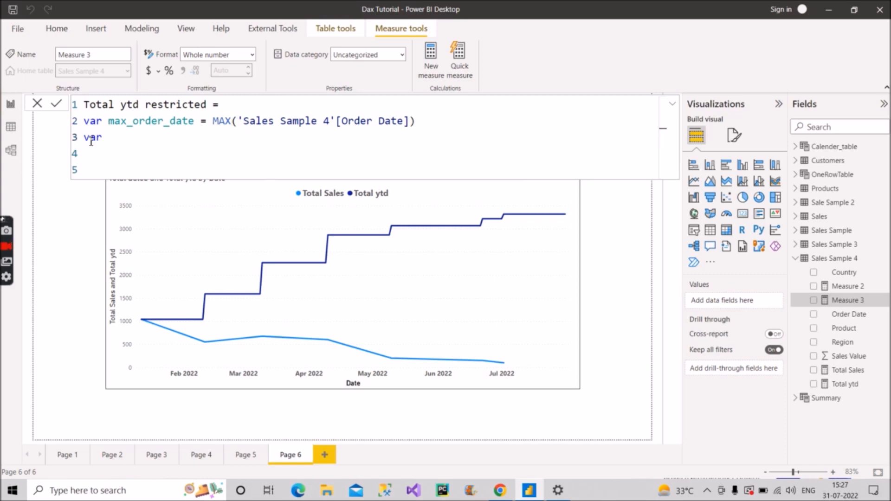
{"action": "type", "text": "t"}
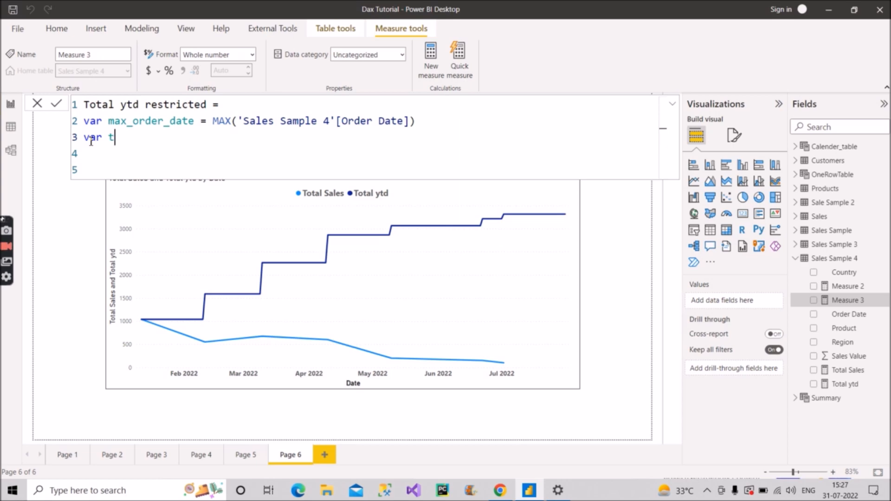
{"action": "type", "text": "otal"}
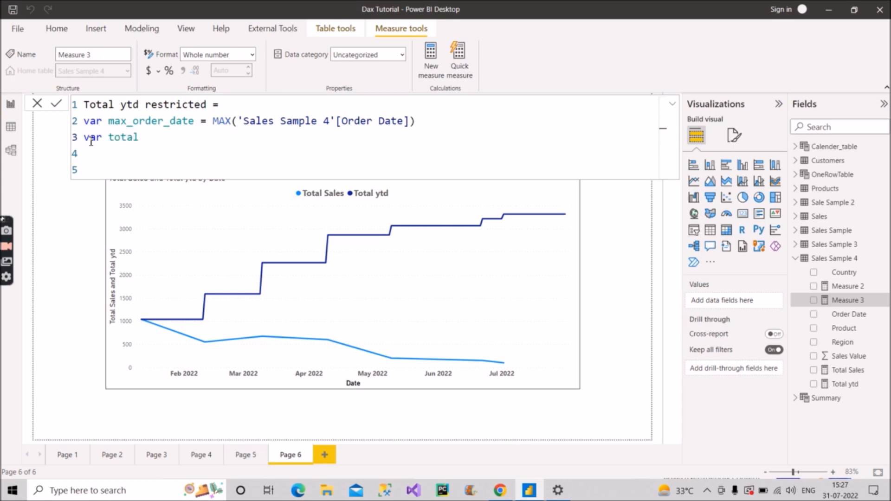
{"action": "type", "text": "_yt"}
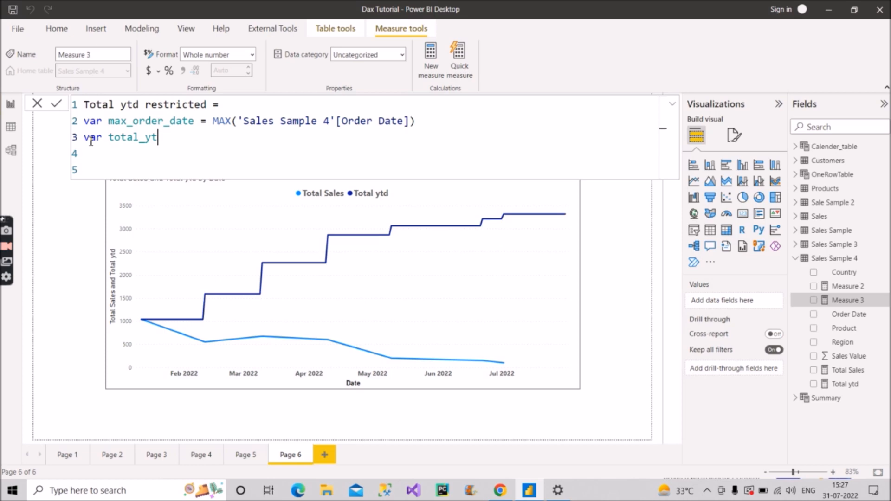
{"action": "type", "text": "d_"}
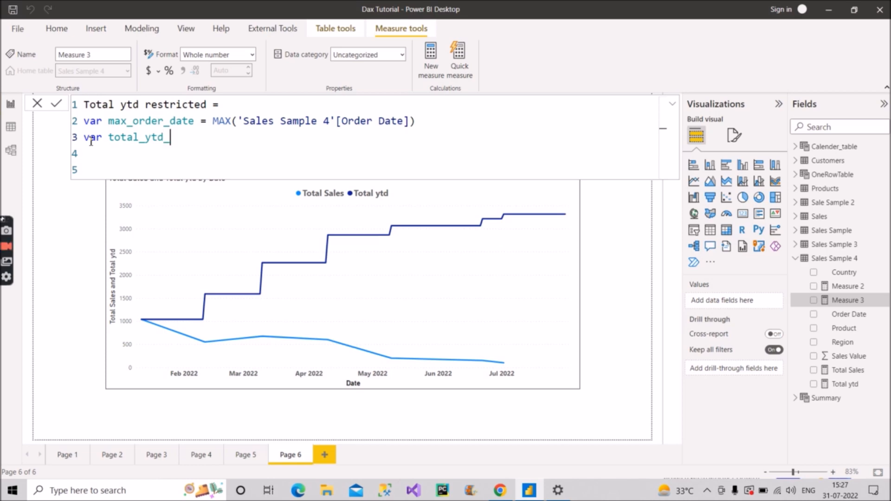
{"action": "type", "text": "restri"}
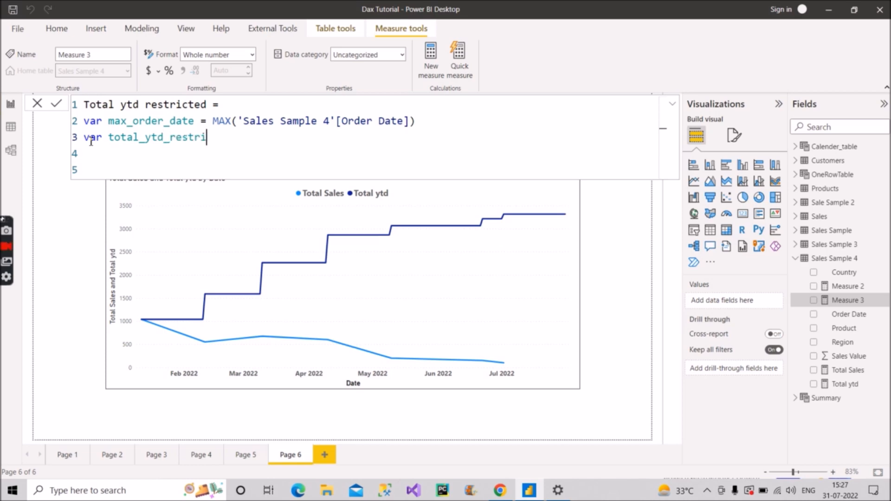
{"action": "type", "text": "cted"}
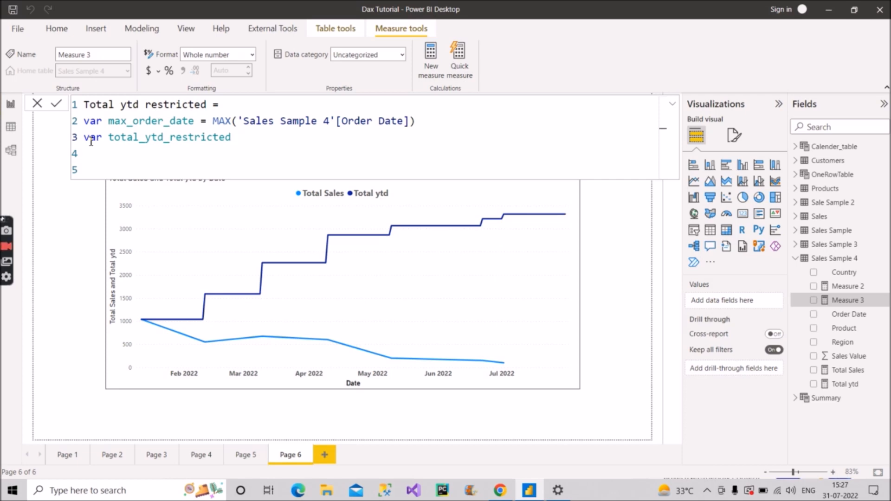
{"action": "type", "text": "="}
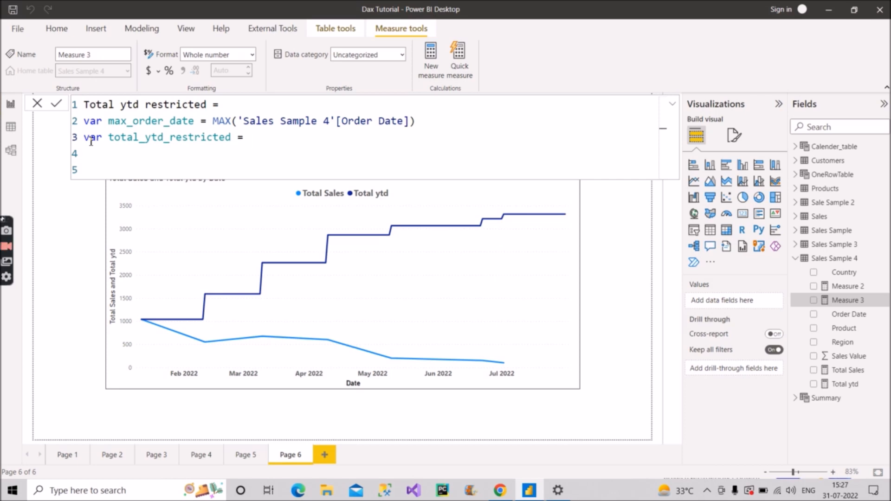
- Assign it TOTALYTD([Total Sales],Calender_table[Date] using IntelliSense suggestions
{"action": "type", "text": "tota"}
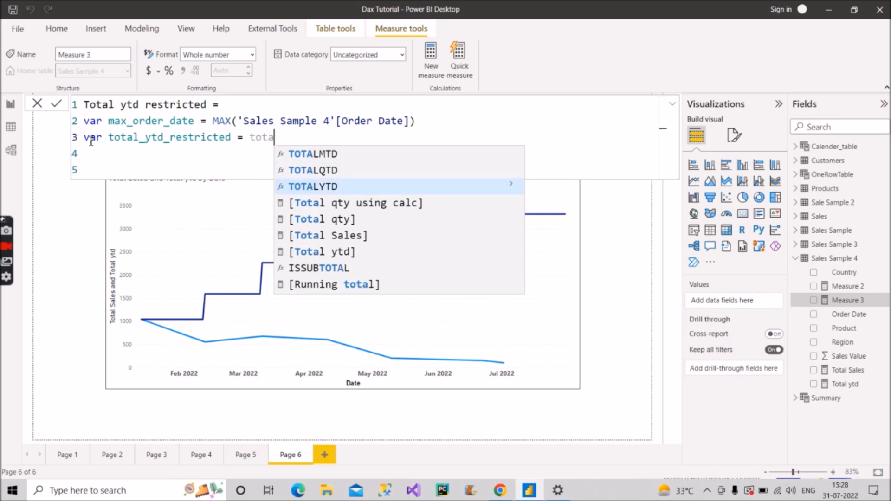
{"action": "left_click", "coordinate": [314, 187]}
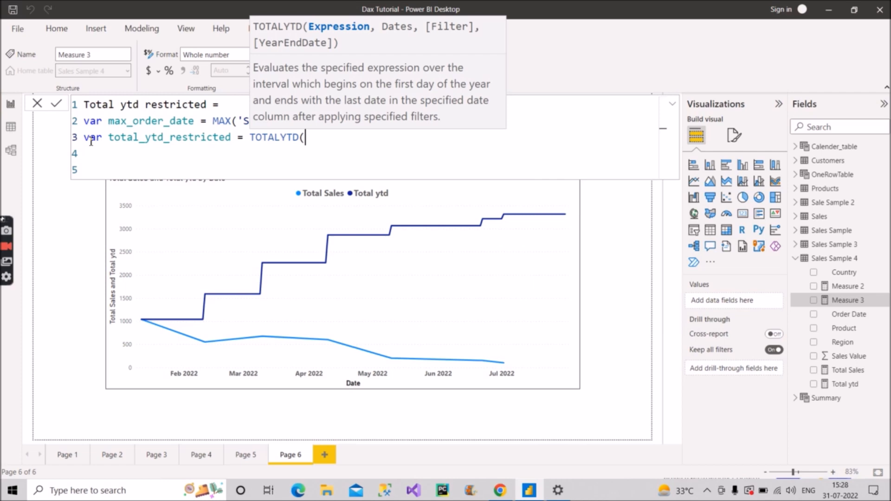
{"action": "type", "text": "["}
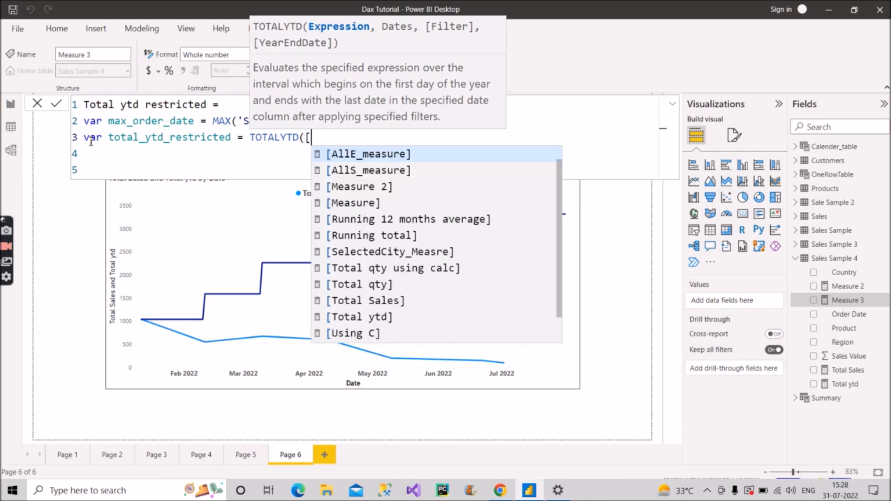
{"action": "type", "text": "total Sales"}
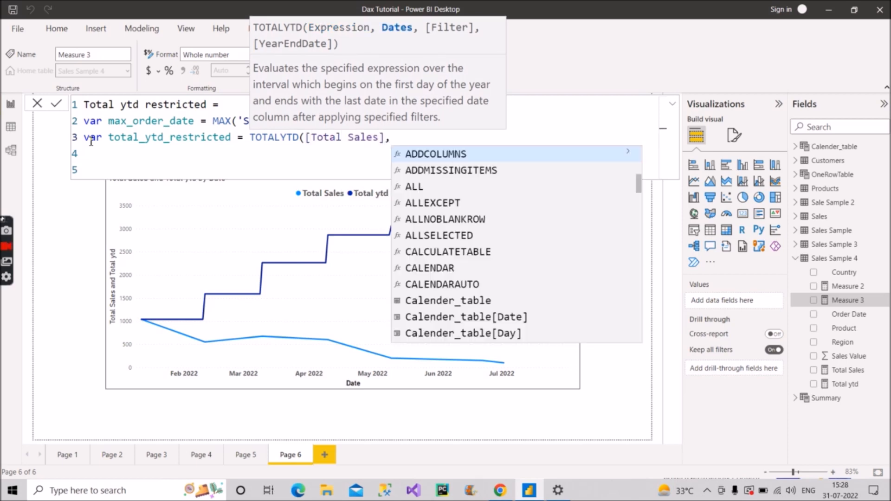
{"action": "type", "text": ",date"}
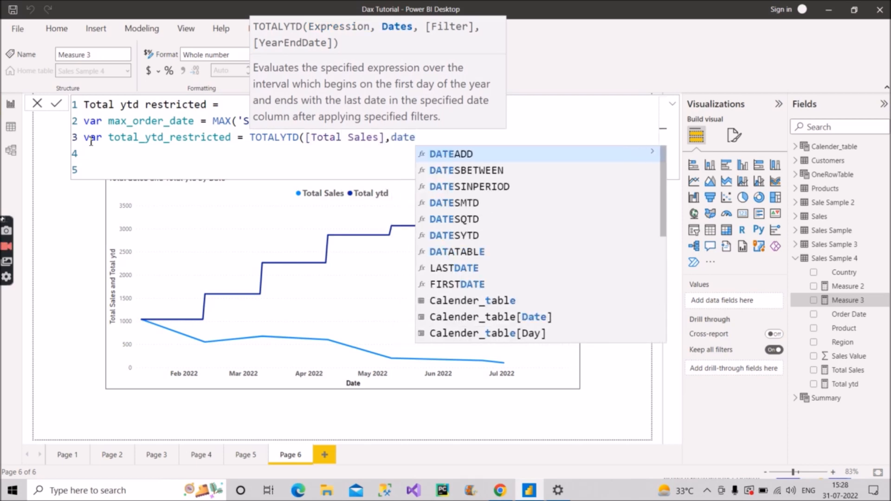
{"action": "left_click", "coordinate": [488, 316]}
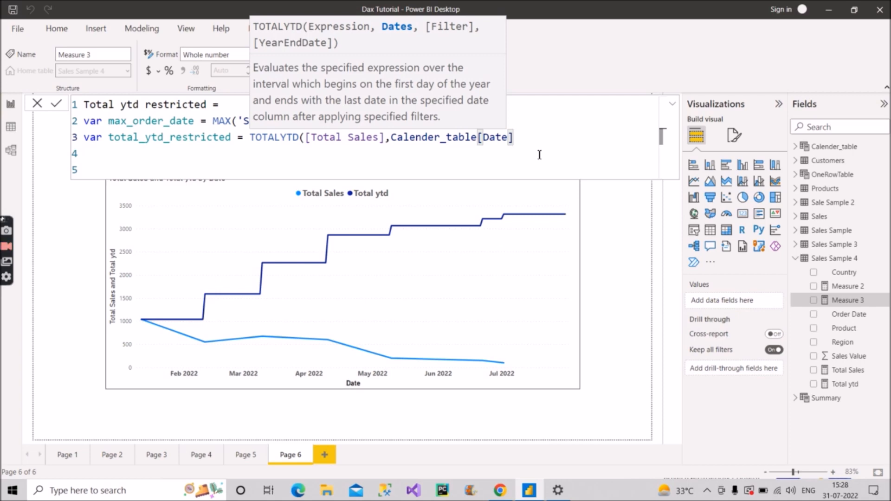
{"action": "mouse_move", "coordinate": [539, 159]}
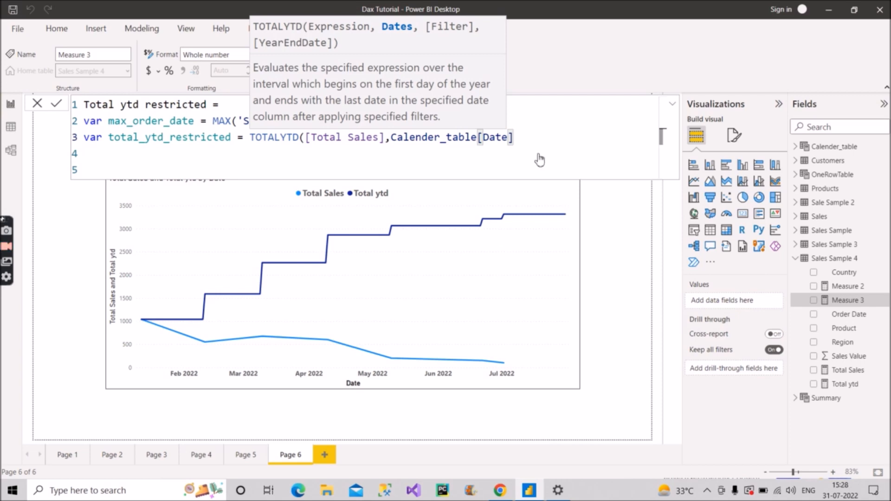
- Add the filter Calender_table[Date] <= max_order_date to the TOTALYTD call
{"action": "type", "text": ","}
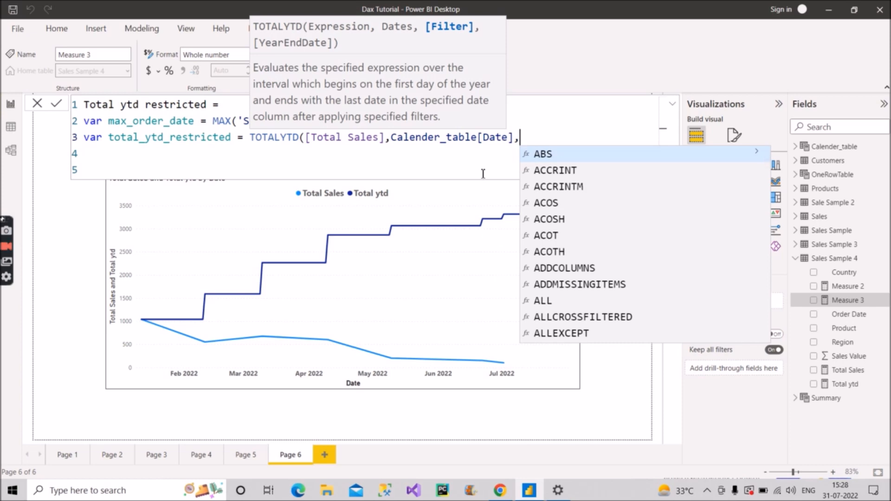
{"action": "type", "text": "date"}
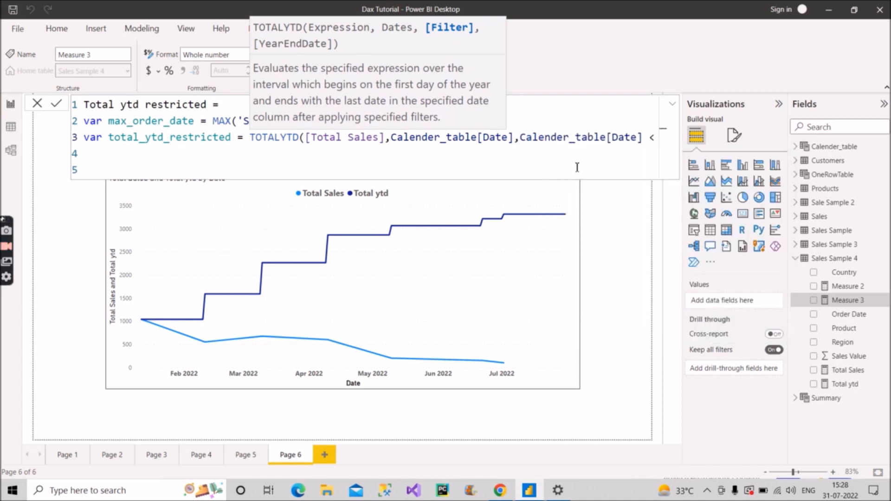
{"action": "type", "text": "<="}
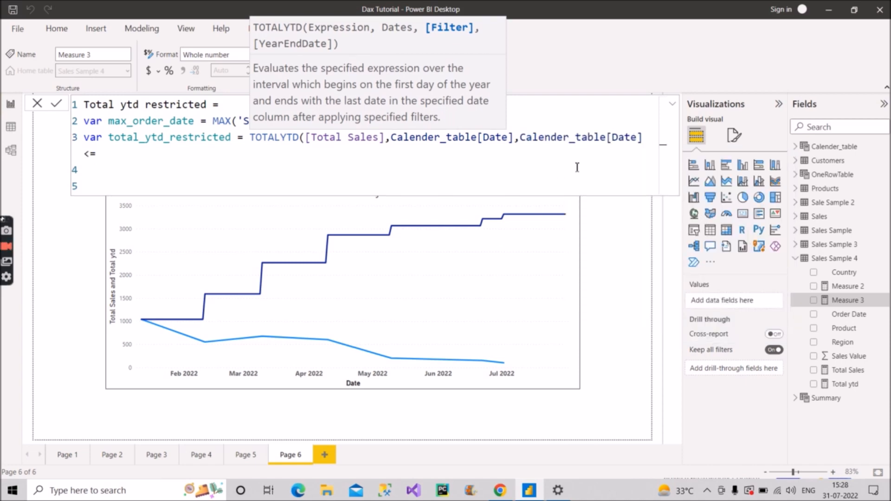
{"action": "type", "text": "max_order_date"}
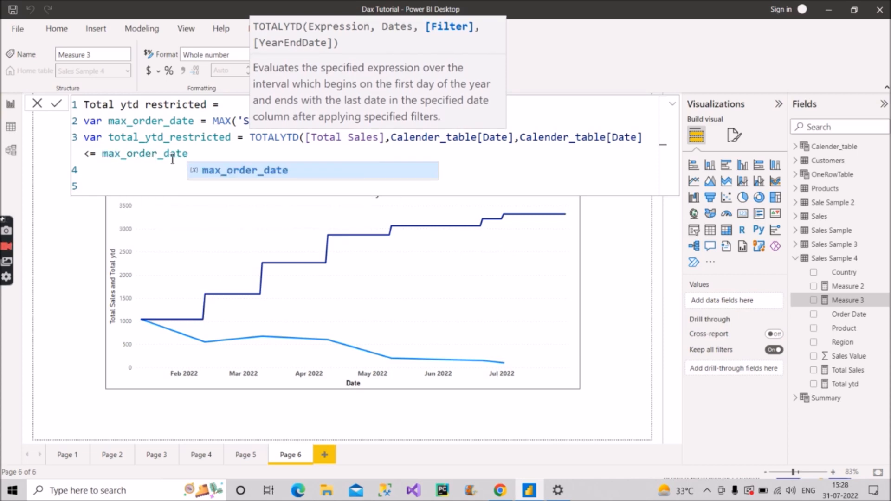
{"action": "mouse_move", "coordinate": [142, 174]}
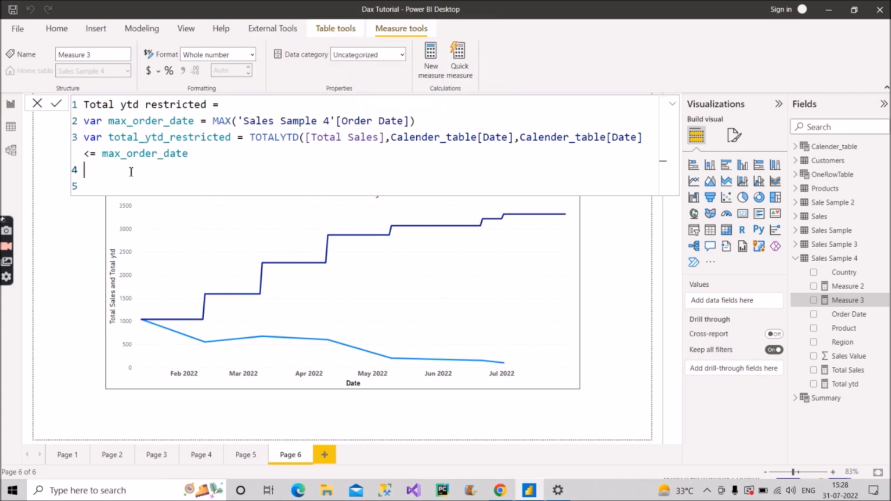
- Close the function and add the line return total_ytd_restricted
{"action": "type", "text": "return"}
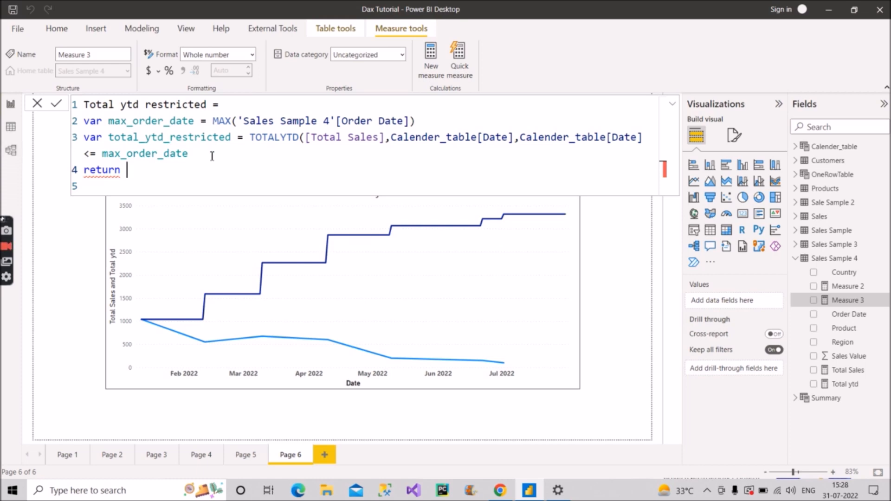
{"action": "type", "text": ")"}
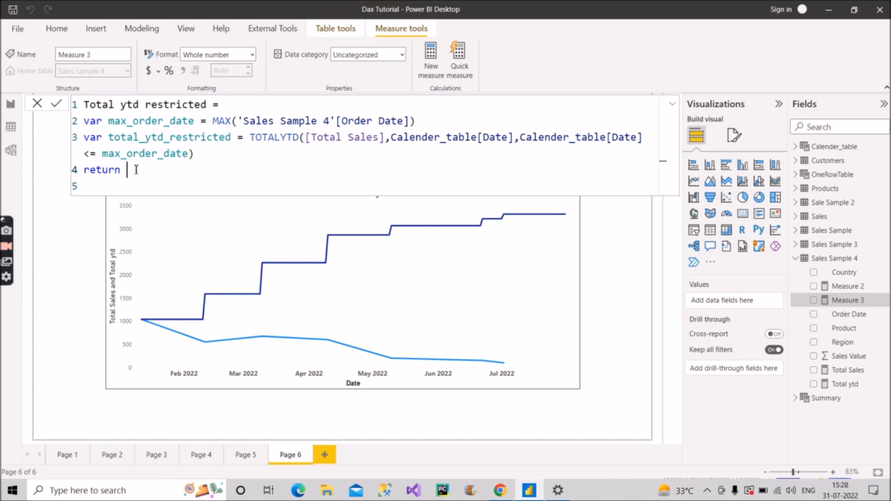
{"action": "type", "text": "ta"}
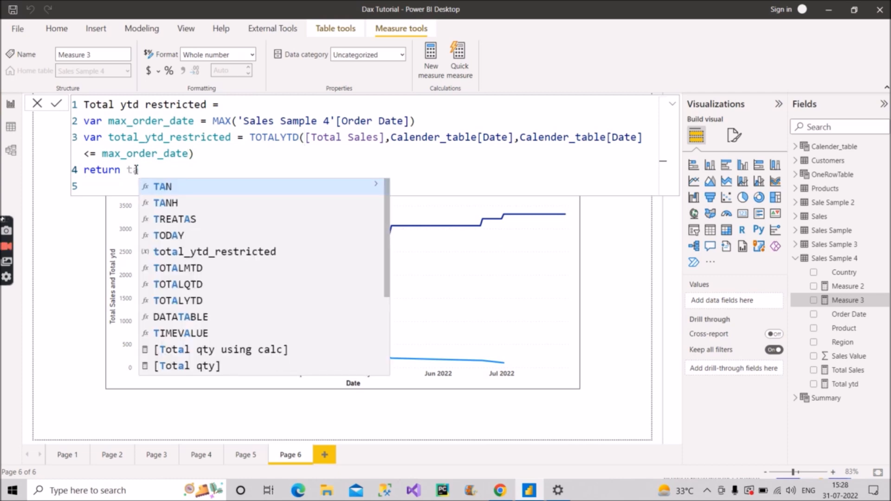
{"action": "type", "text": "otas"}
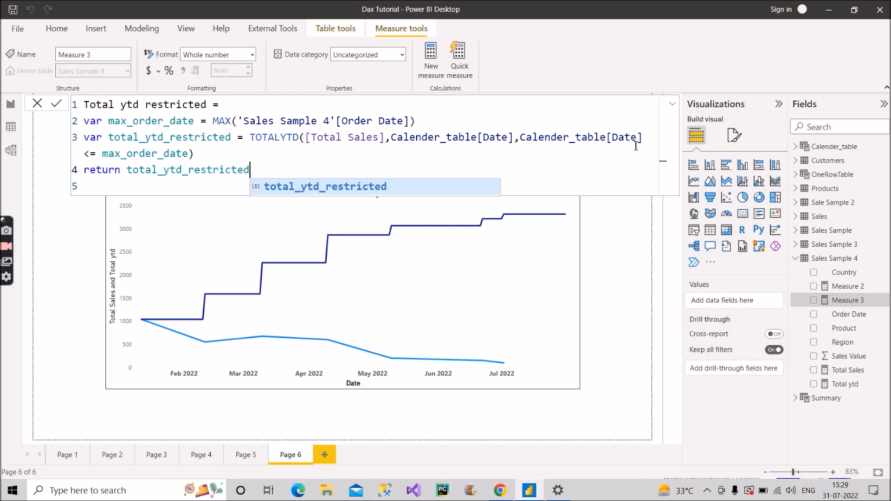
{"action": "mouse_move", "coordinate": [131, 154]}
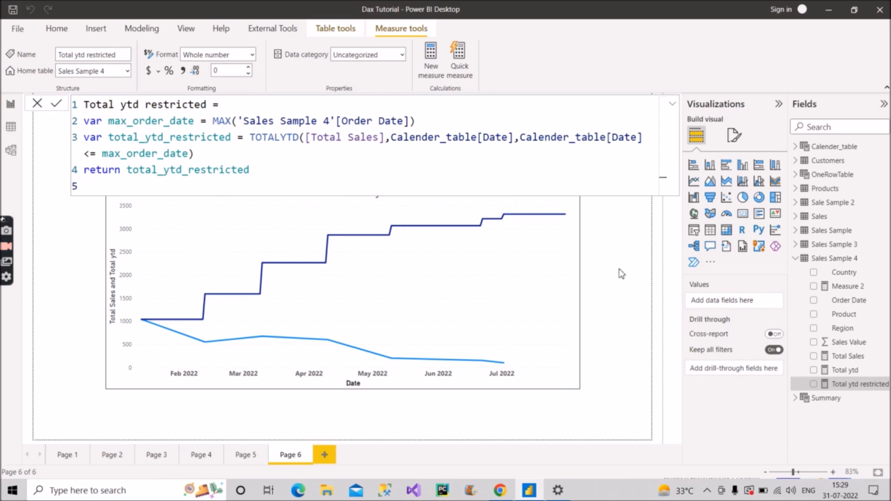
- Replace Total ytd with Total ytd restricted in the line chart's Y-axis
{"action": "left_click", "coordinate": [672, 103]}
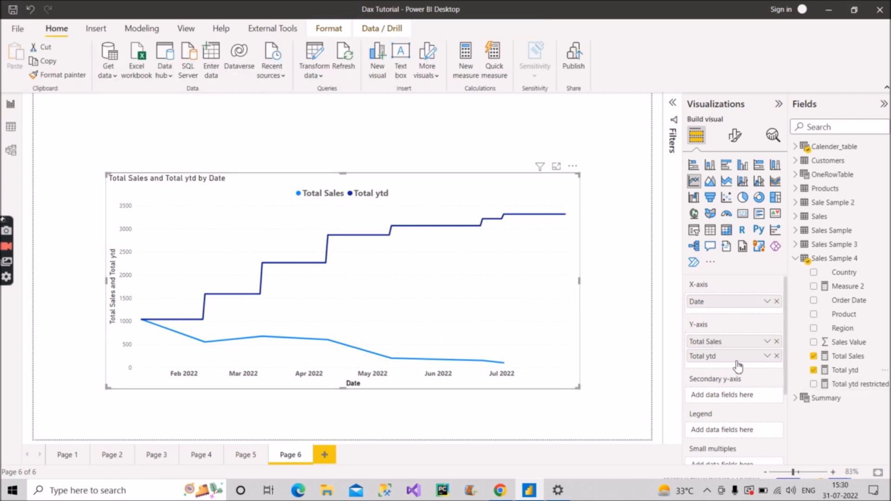
{"action": "mouse_move", "coordinate": [780, 359]}
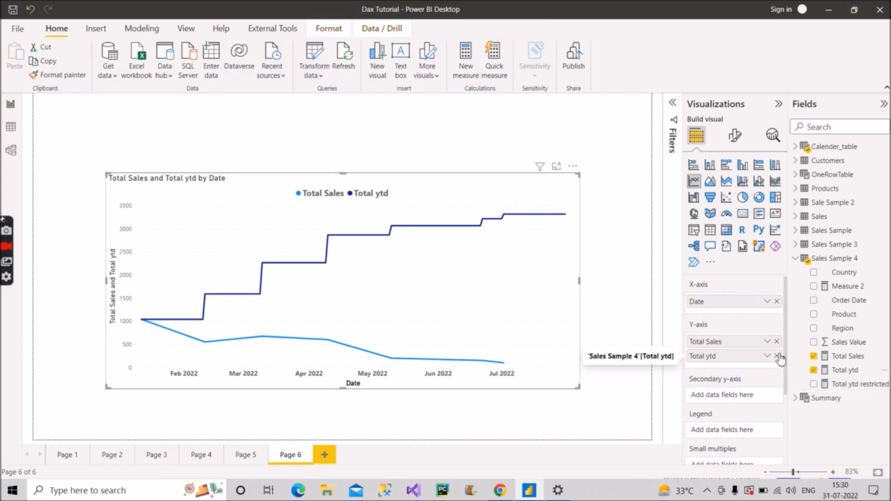
{"action": "mouse_move", "coordinate": [779, 362]}
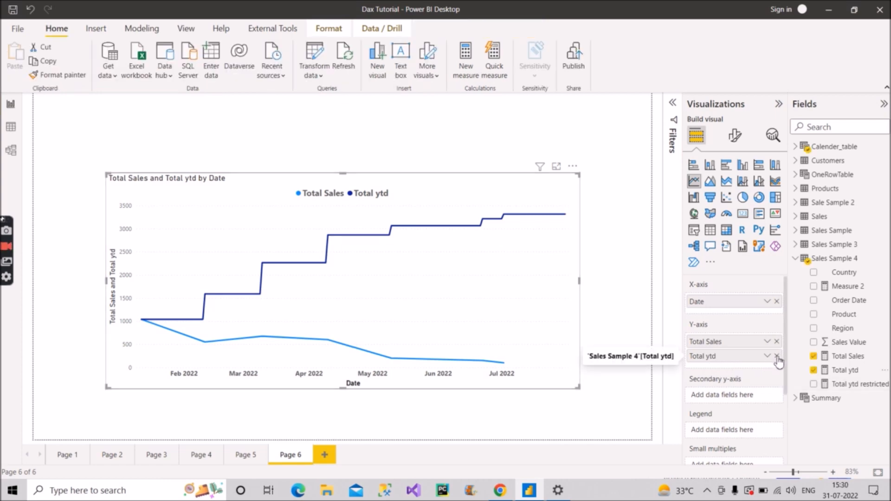
{"action": "left_click", "coordinate": [777, 356]}
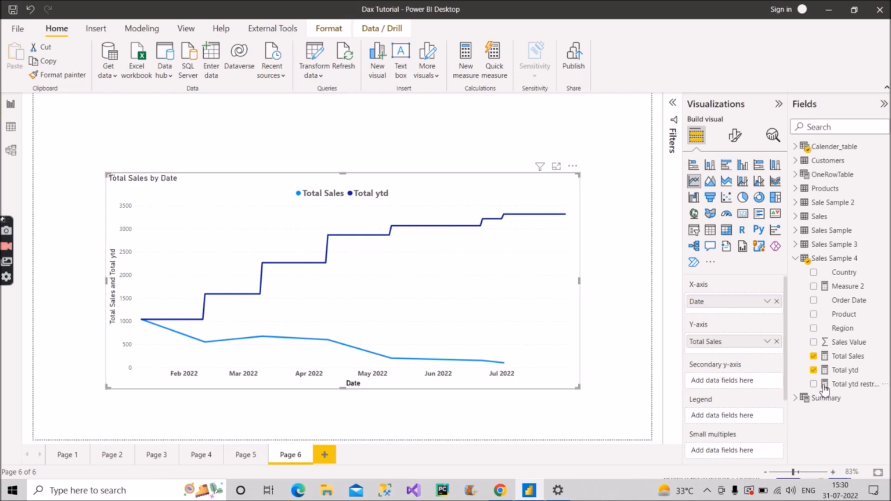
{"action": "left_click", "coordinate": [814, 385]}
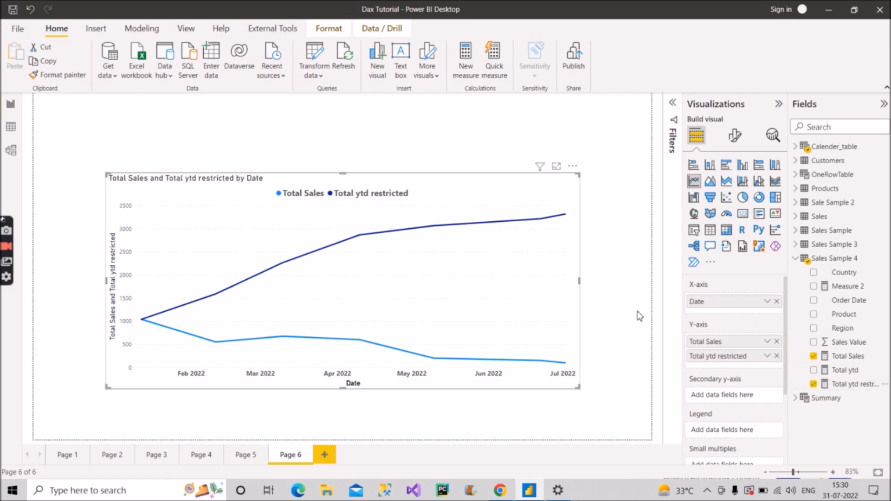
{"action": "mouse_move", "coordinate": [565, 228]}
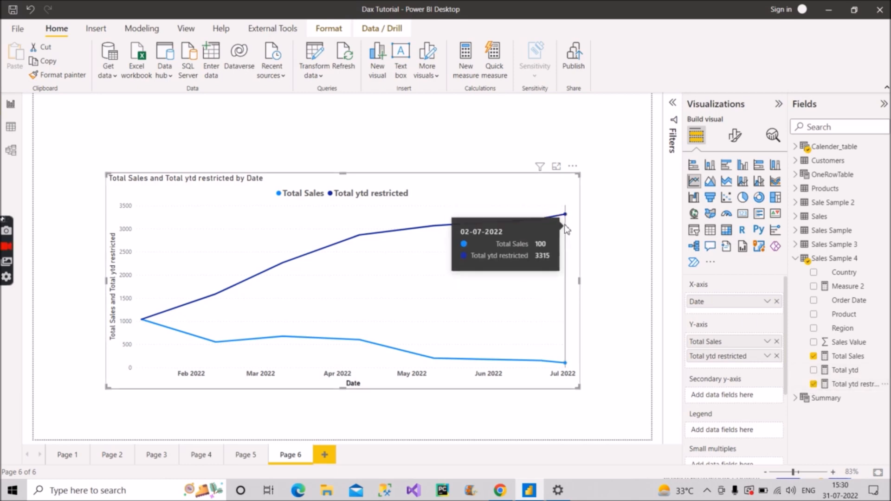